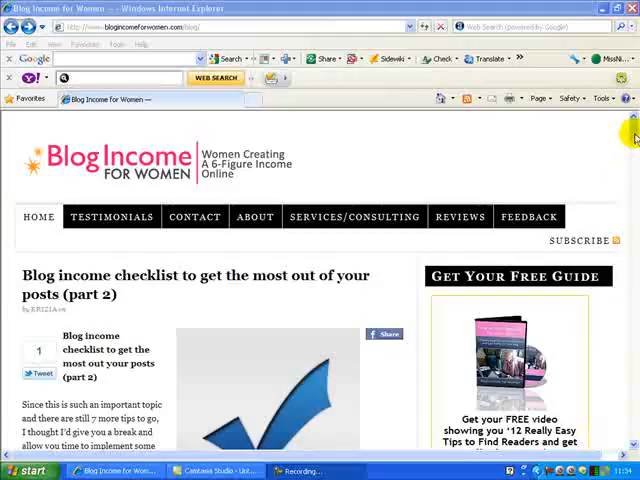
Scroll the home page down to the footer's Pages list and select the Promote Yourself! link
scroll("down", 3)
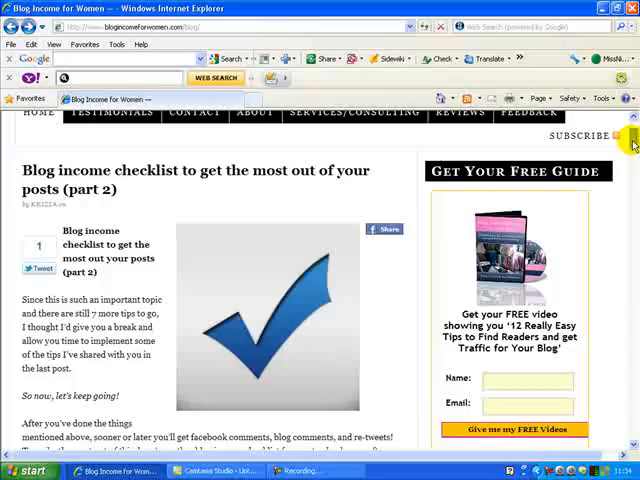
scroll("down", 3)
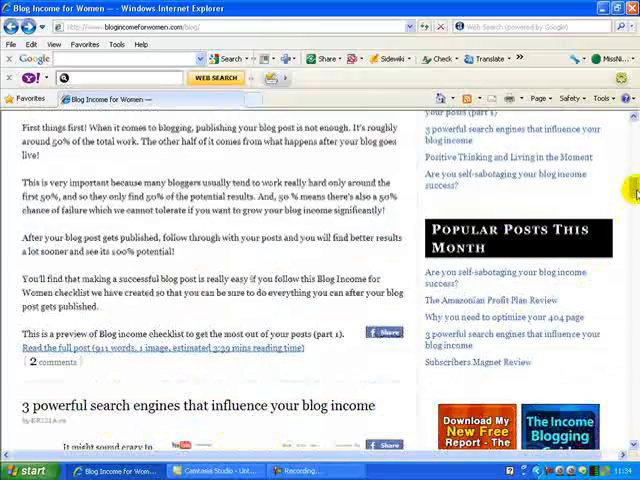
scroll("down", 3)
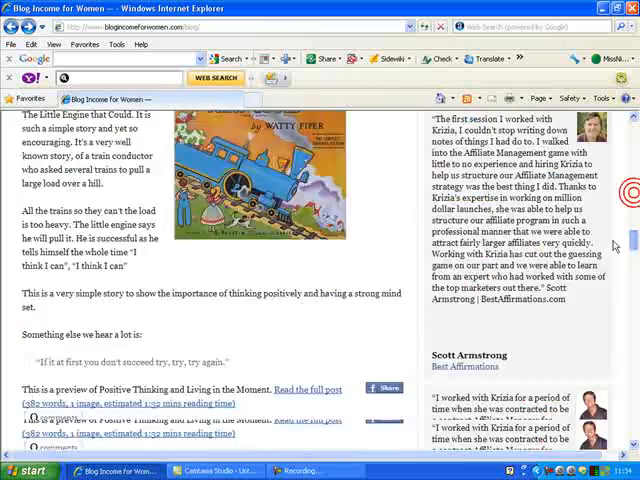
scroll("down", 3)
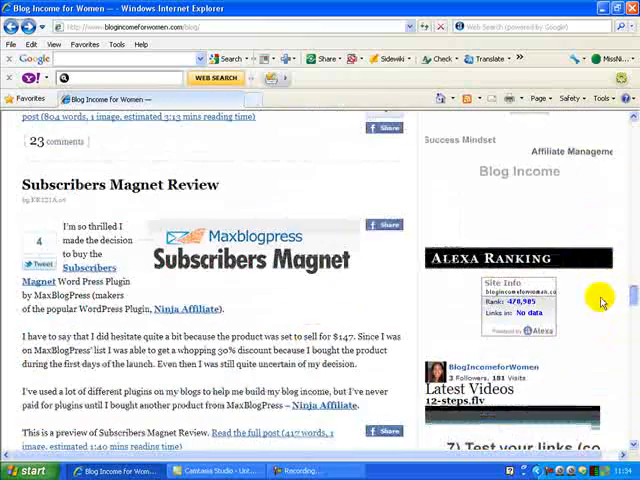
mouse_move(622, 290)
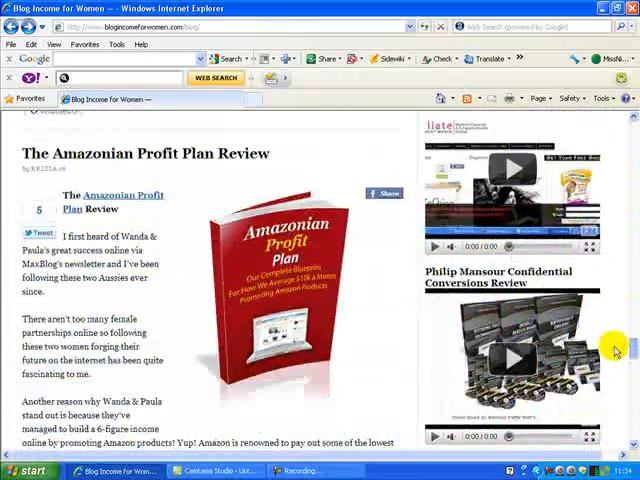
mouse_move(202, 378)
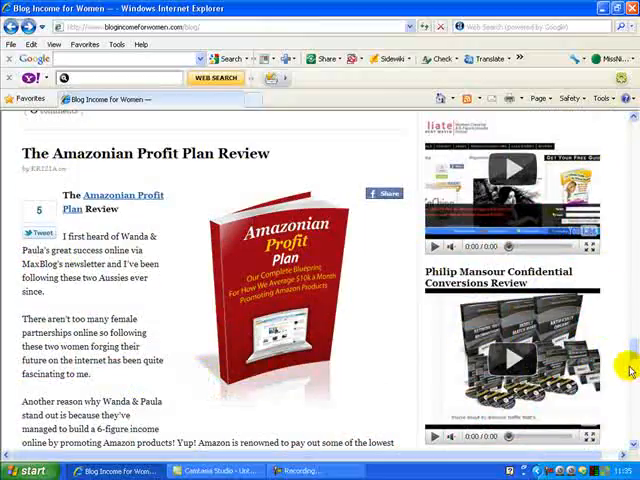
scroll("down", 3)
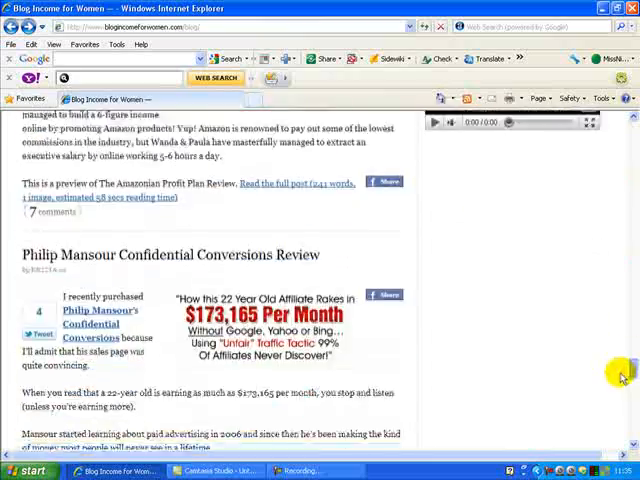
scroll("down", 3)
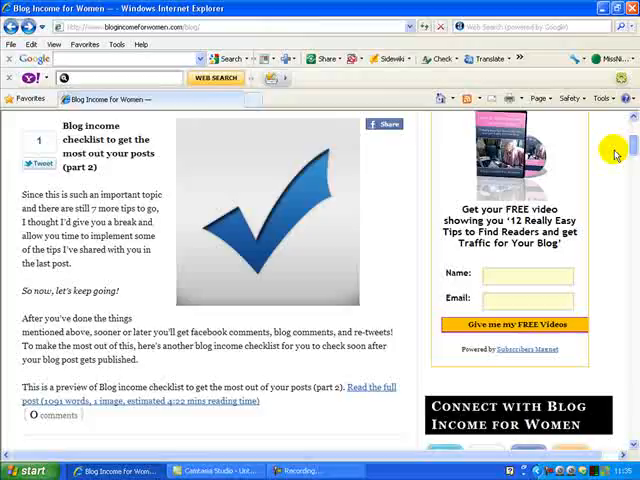
scroll("down", 3)
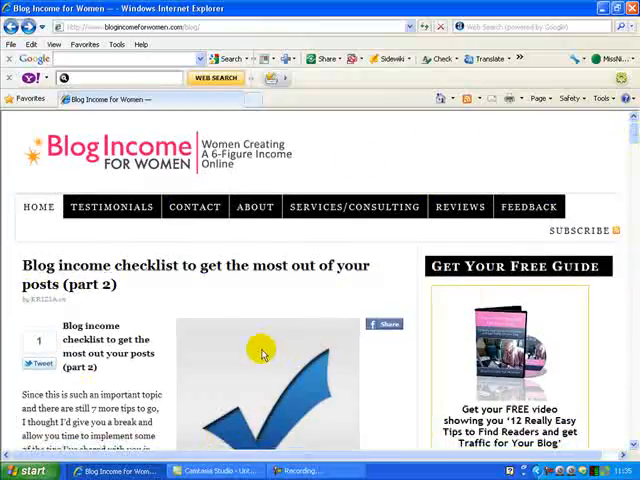
mouse_move(139, 364)
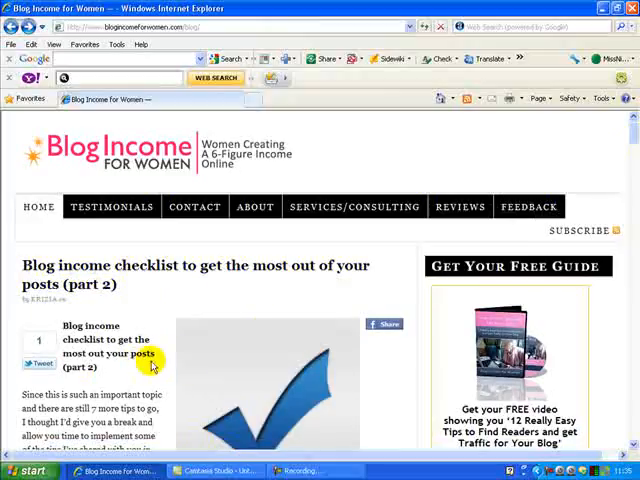
scroll("down", 3)
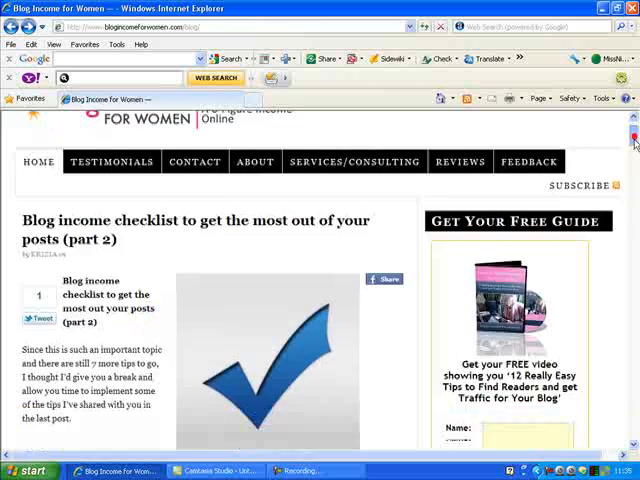
scroll("down", 3)
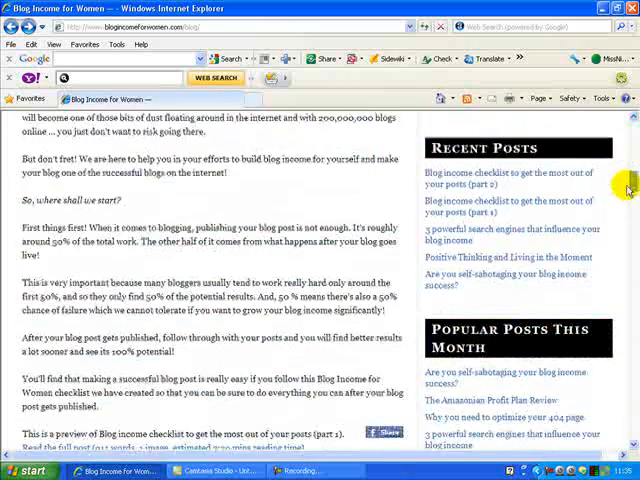
scroll("down", 3)
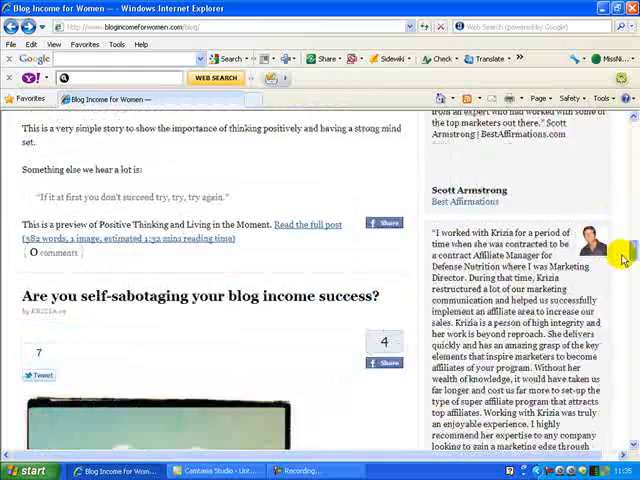
scroll("down", 3)
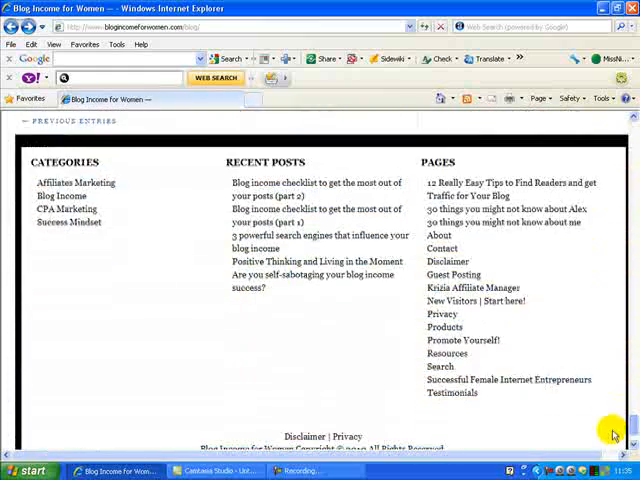
mouse_move(461, 340)
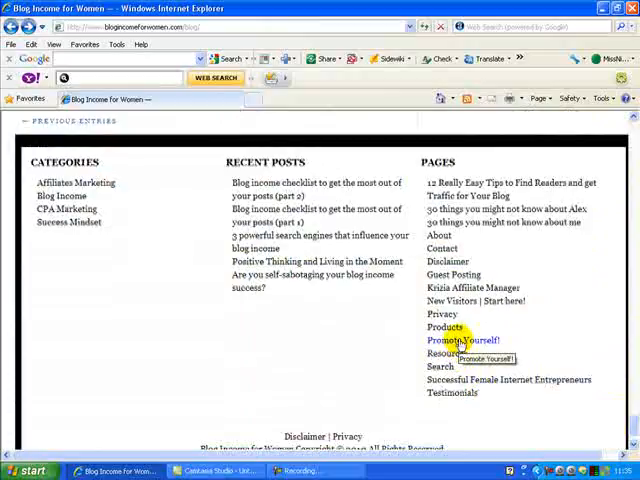
left_click(466, 340)
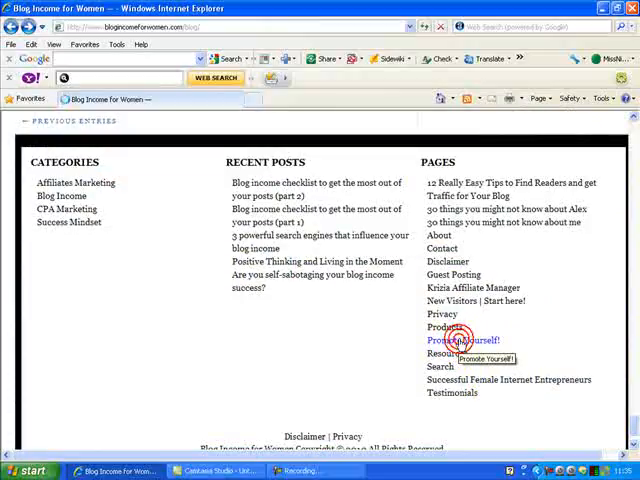
Open the Promote Yourself! page from the footer and scroll down to the reader comments
left_click(463, 340)
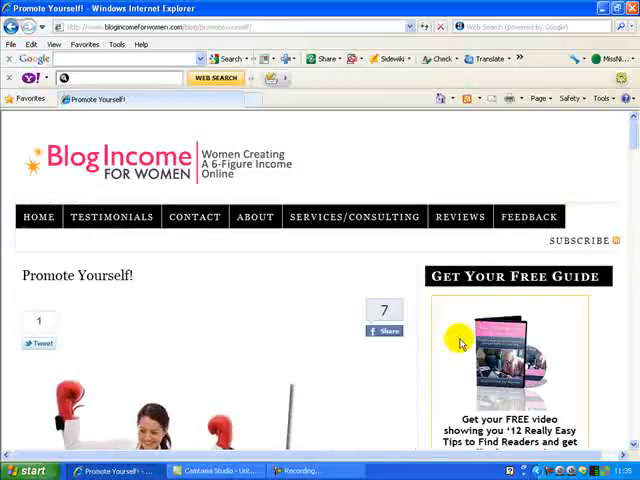
scroll("down", 3)
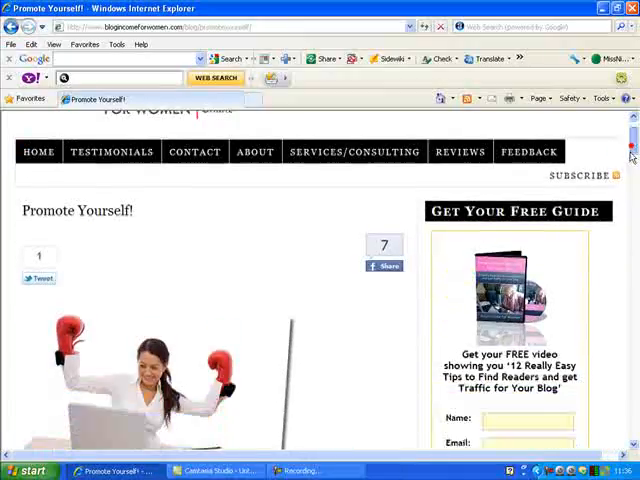
scroll("down", 3)
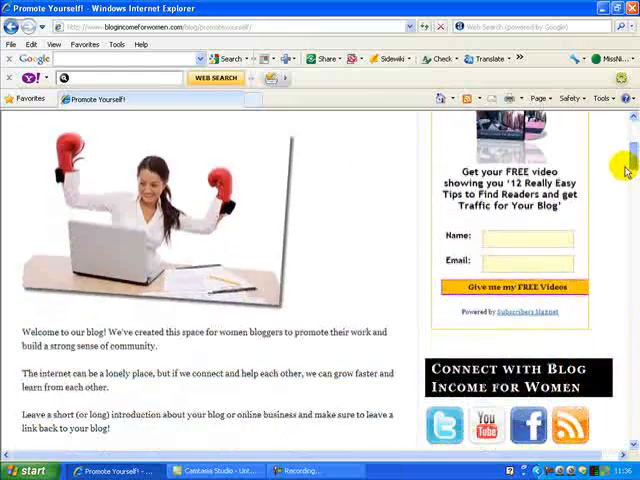
scroll("down", 3)
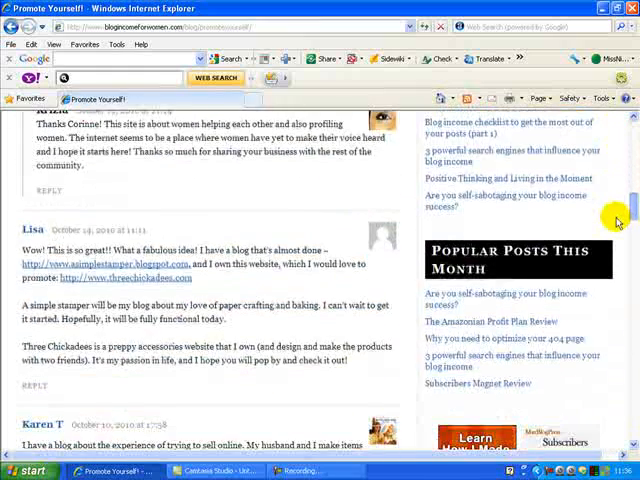
scroll("down", 3)
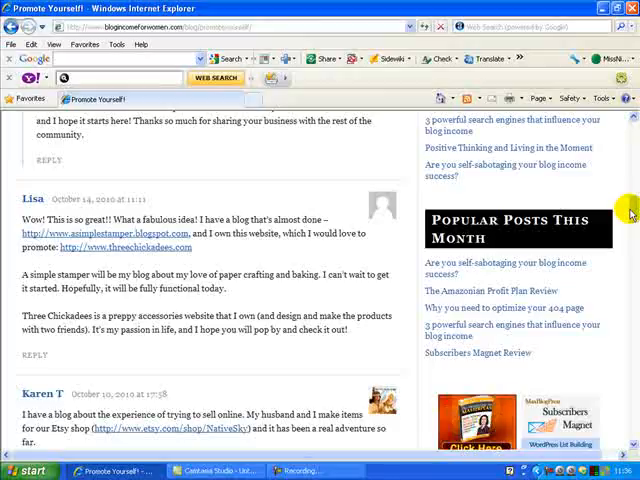
scroll("down", 3)
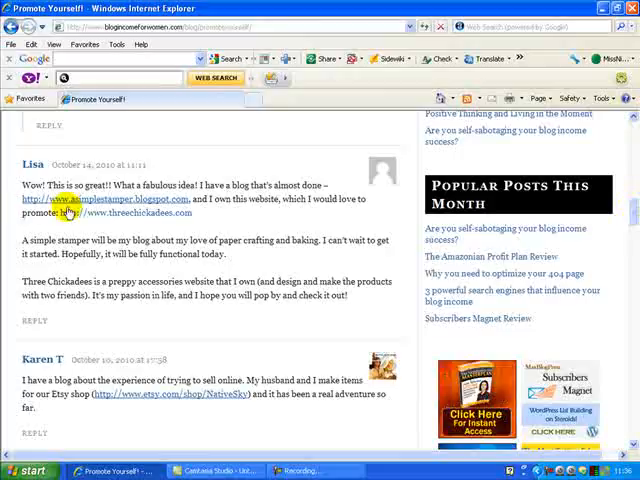
mouse_move(195, 318)
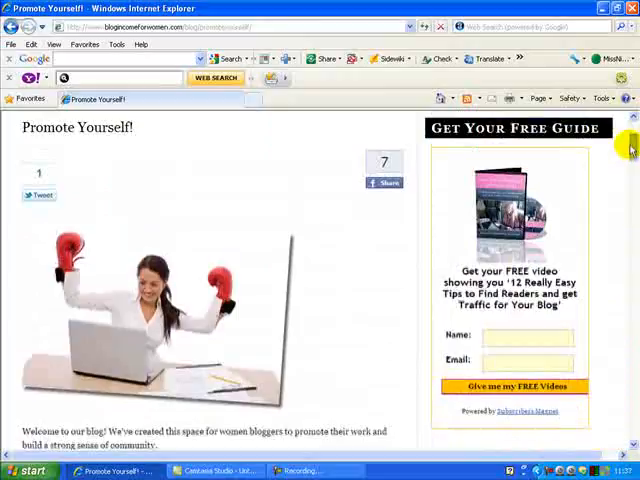
mouse_move(630, 170)
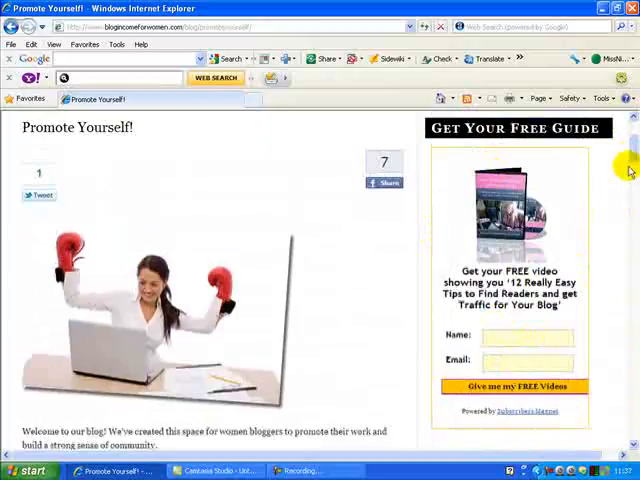